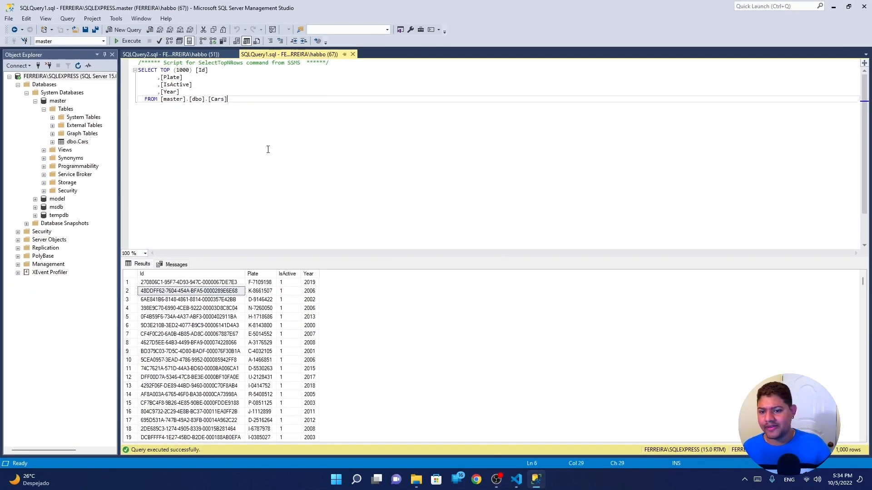
# Review the first car's Id, Plate and Year in the Cars results, then switch to the C# project.
pyautogui.press('ctrl+a')
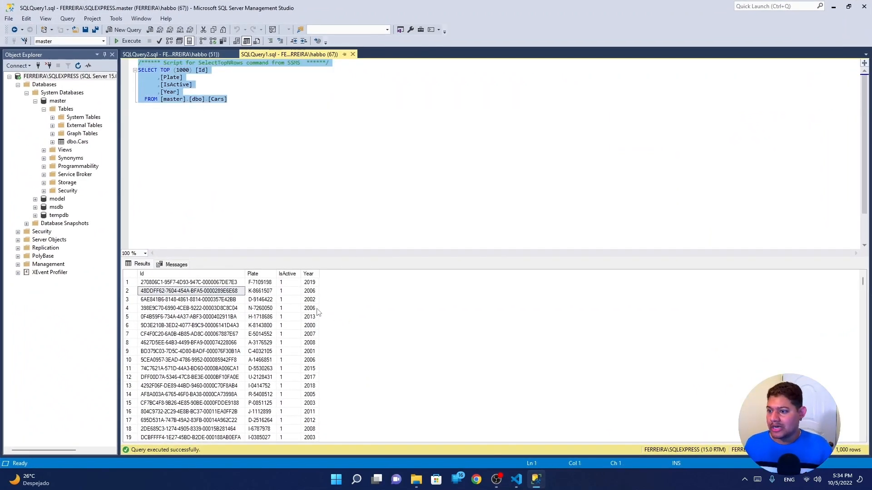
pyautogui.click(259, 282)
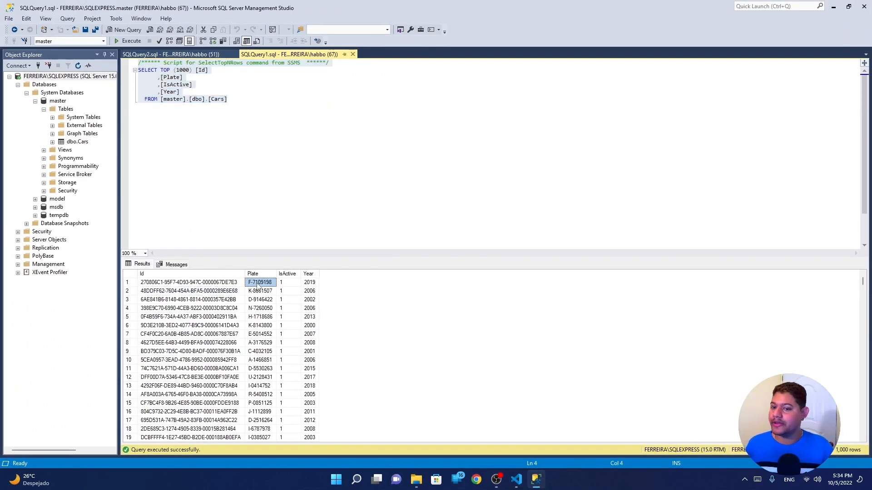
pyautogui.click(309, 282)
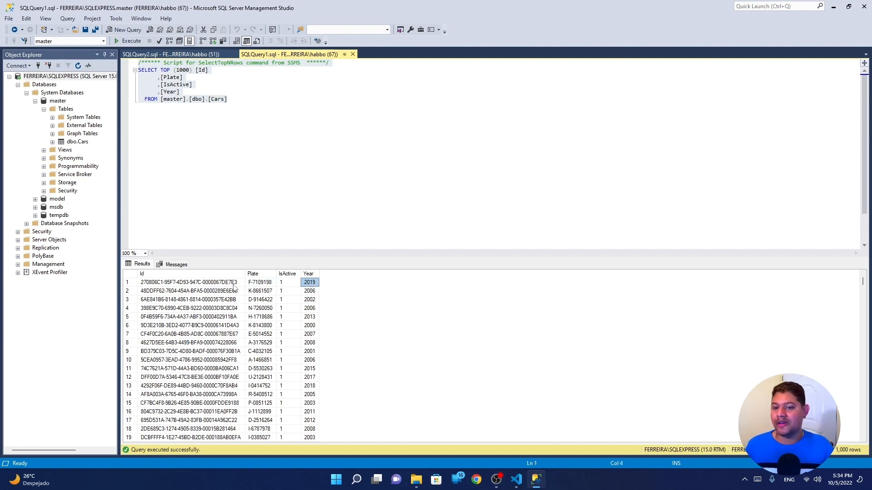
pyautogui.click(188, 283)
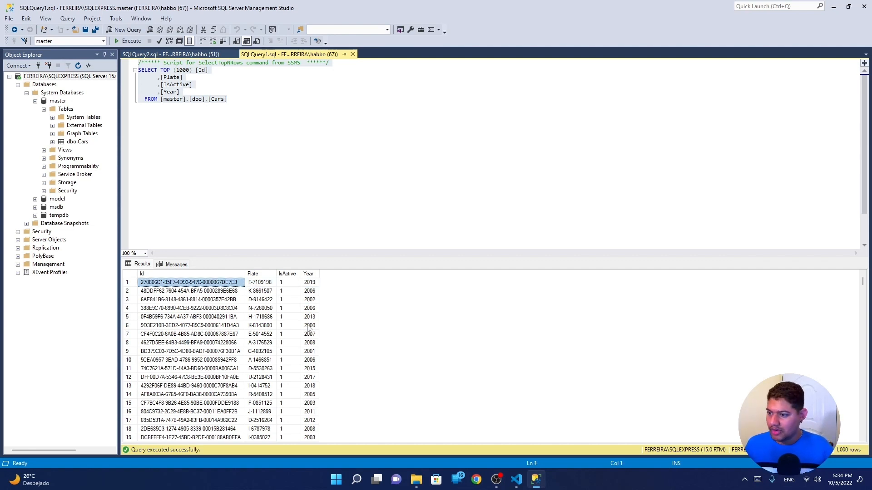
pyautogui.click(515, 478)
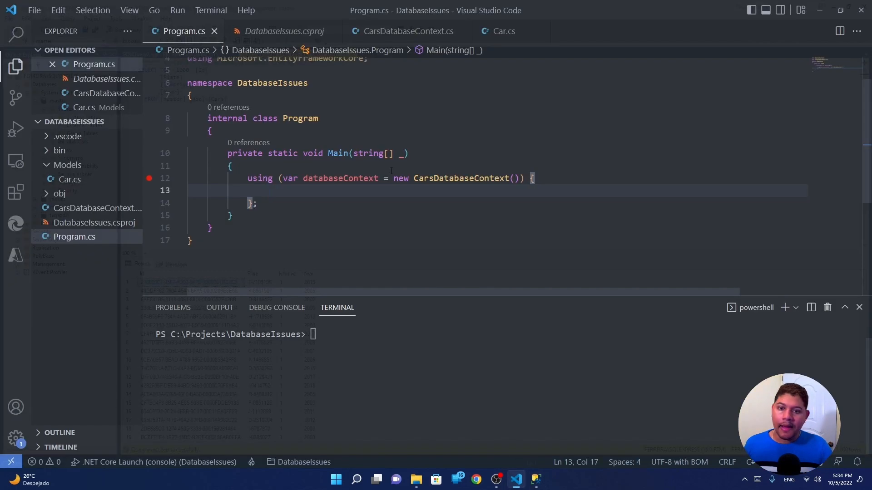
pyautogui.moveTo(370, 153)
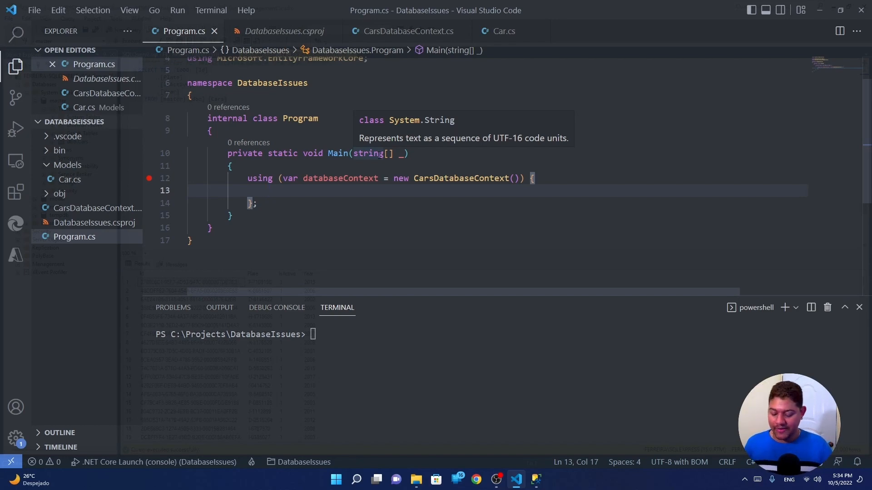
# Query oldCars from databaseContext.Cars filtered on x.Year below 2002.
pyautogui.write('var')
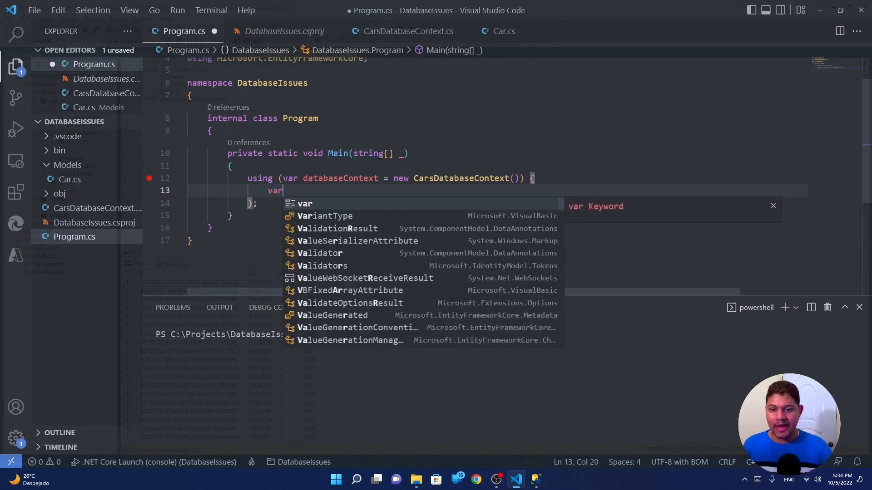
pyautogui.write('carsToU')
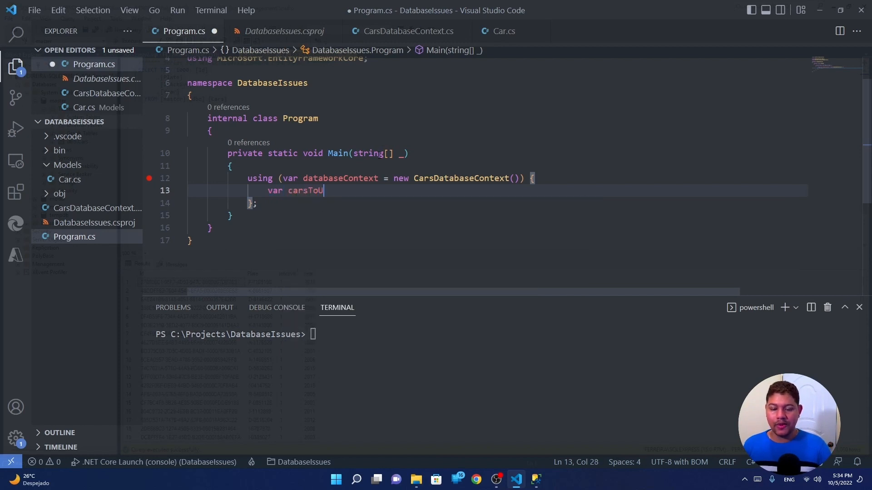
pyautogui.press('Backspace')
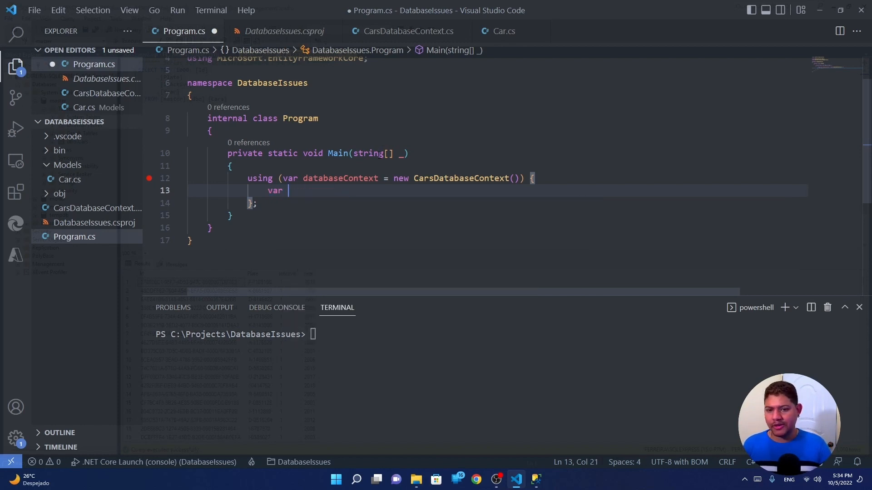
pyautogui.write('oldCars =')
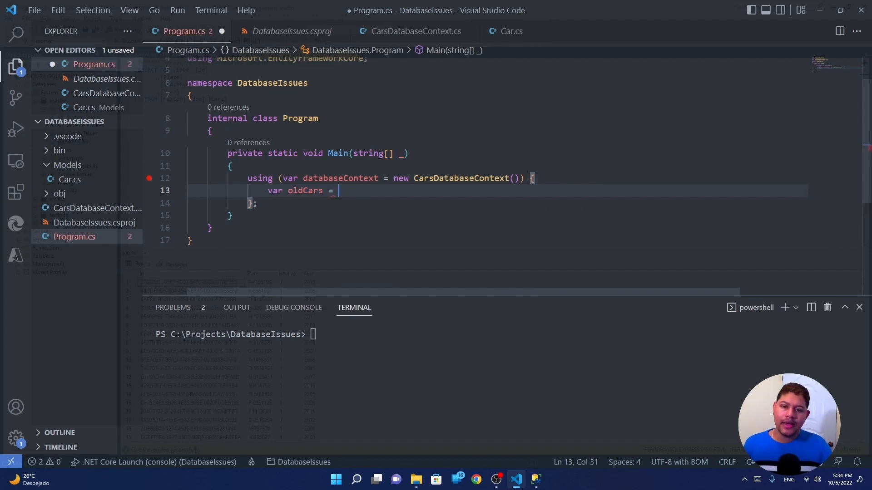
pyautogui.write('databaseContext.Cars.Where(')
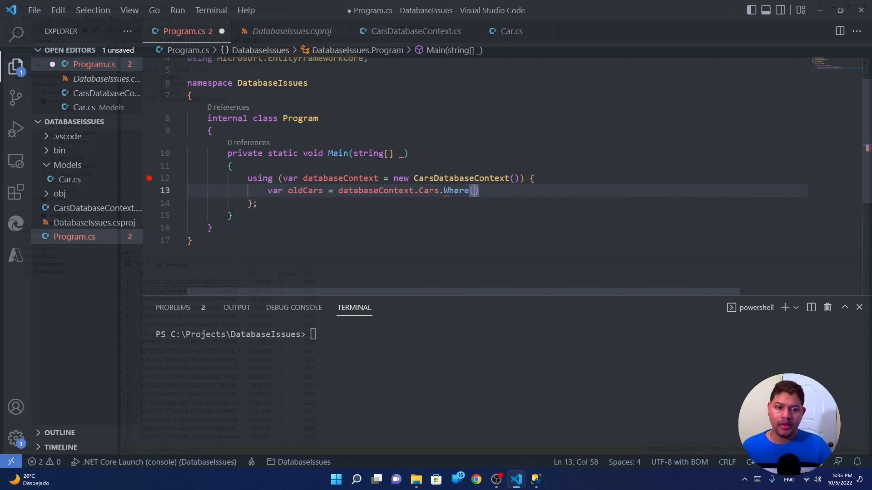
pyautogui.write('x => x.Year < 2002')
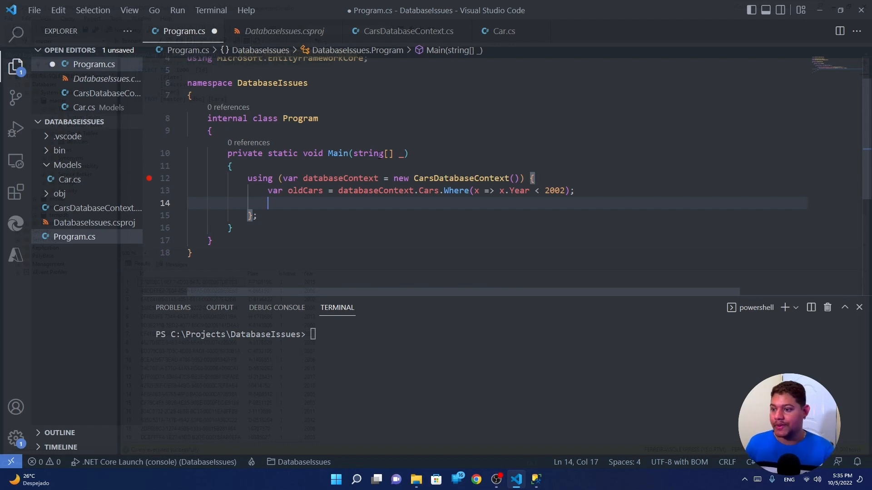
# Loop over the cars setting car.IsActive = false, call databaseContext.SaveChanges(), and save Program.cs.
pyautogui.write('fo')
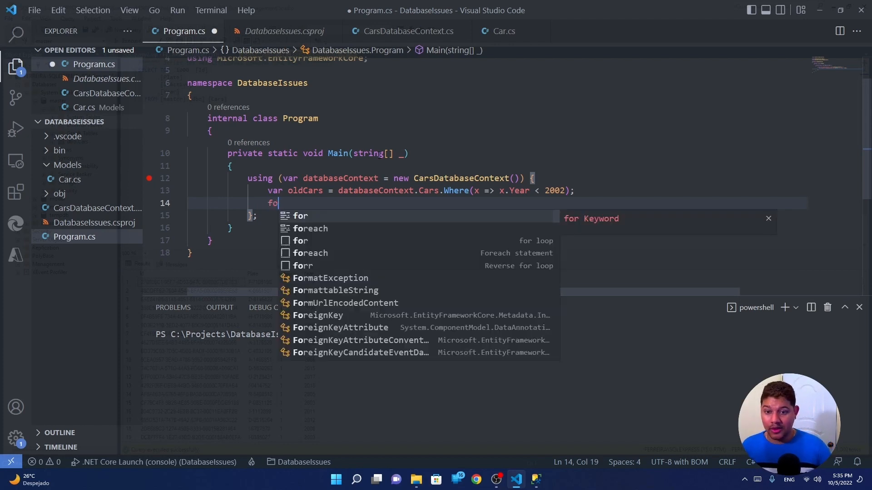
pyautogui.write('reach(var car in oldCars')
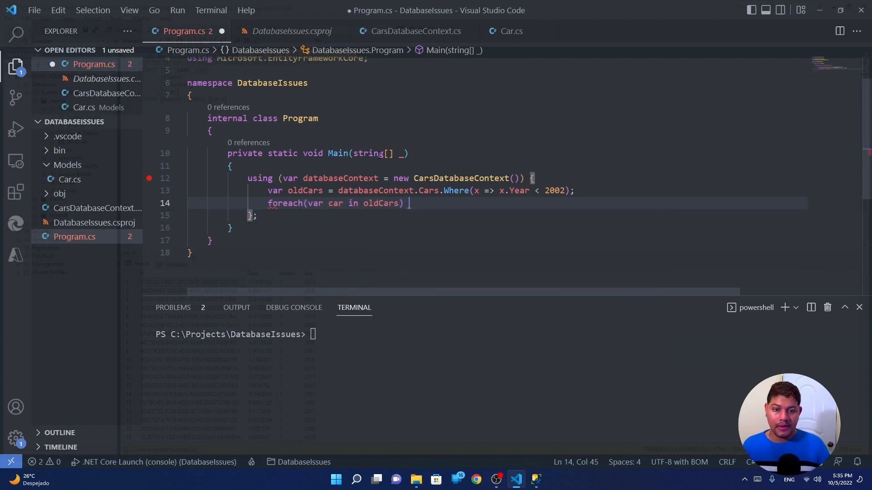
pyautogui.write('car')
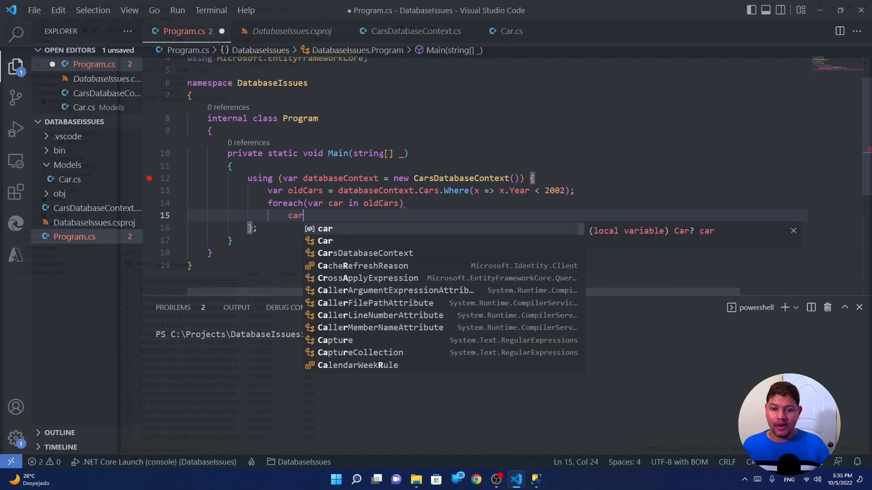
pyautogui.write('.IsActive = f')
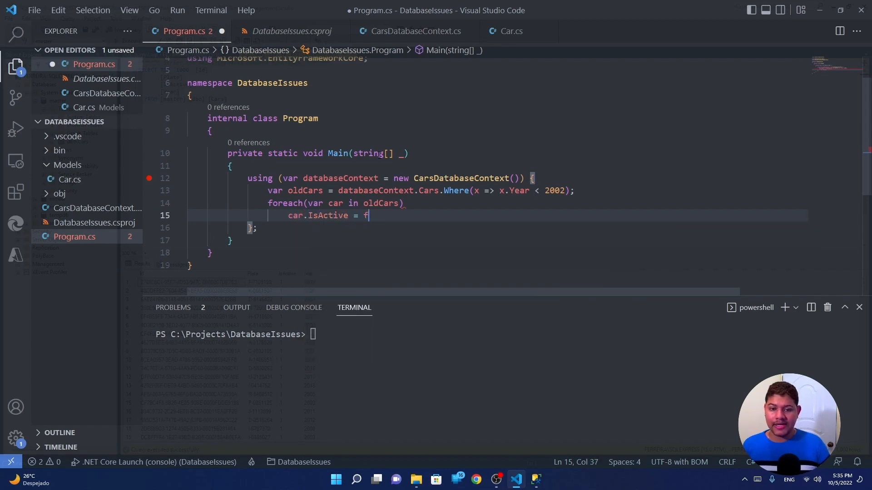
pyautogui.write('alse;')
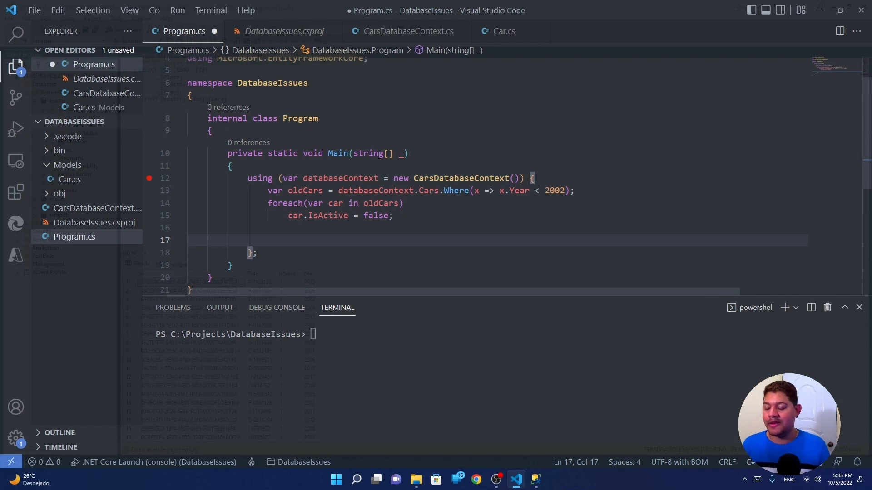
pyautogui.write('da')
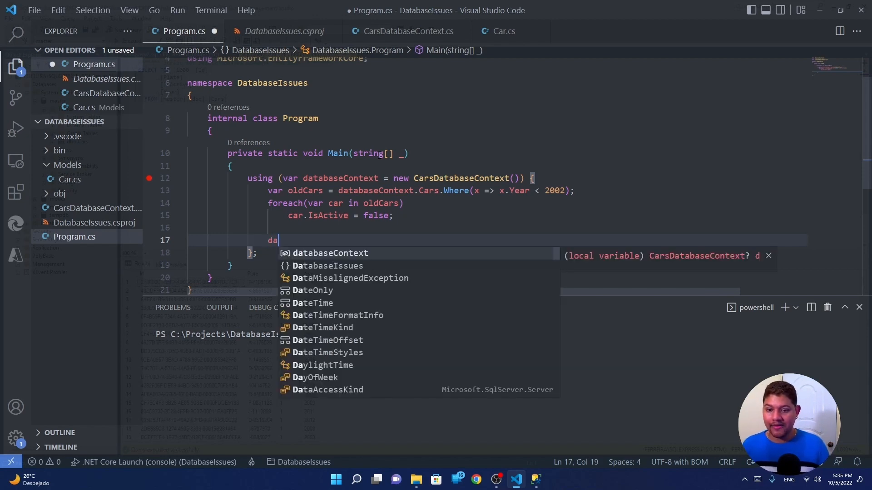
pyautogui.write('tabaseContext.SaveChanges();')
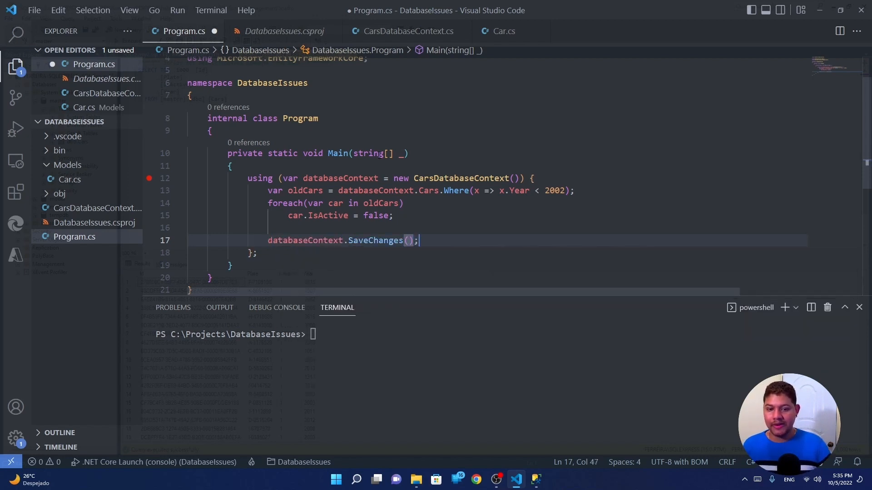
pyautogui.press('ctrl+s')
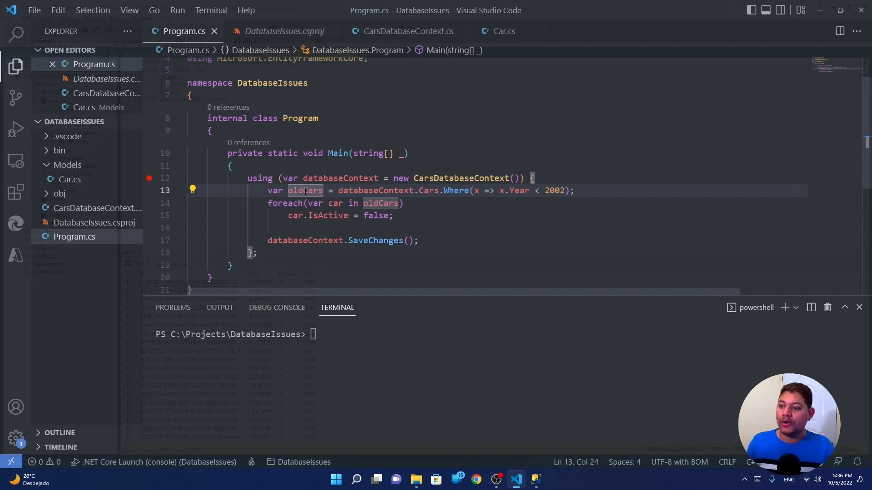
pyautogui.moveTo(305, 190)
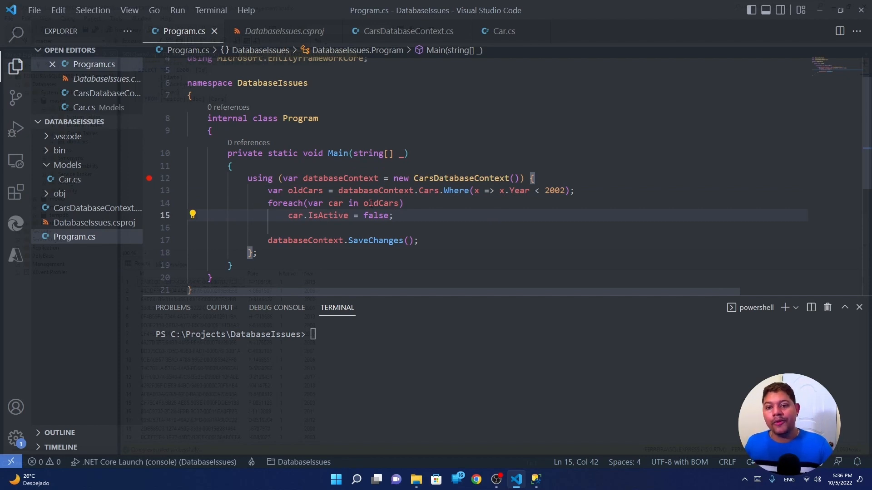
pyautogui.doubleClick(328, 216)
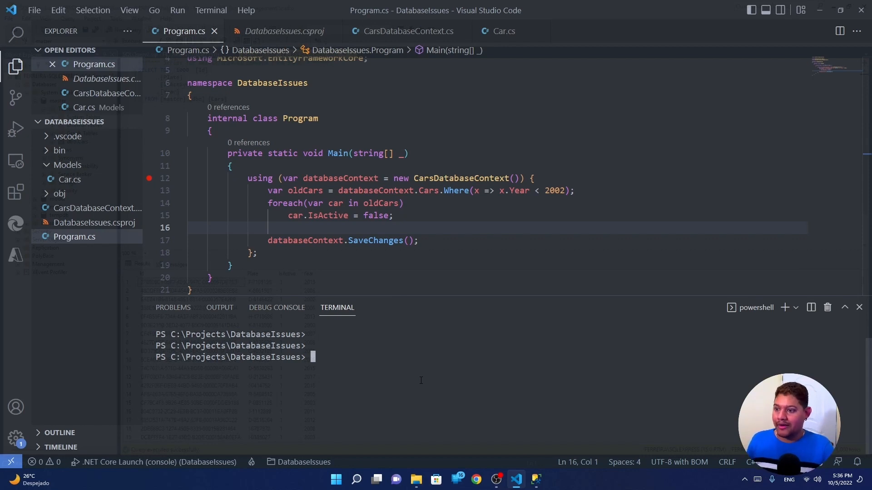
# Log EF Core SQL to the console with sensitive data enabled and run the app with dotnet run.
pyautogui.write('optionsBuilder.LogTo(Console.WriteLine, LogLevel.Information).EnableSensitiveDataLogging();')
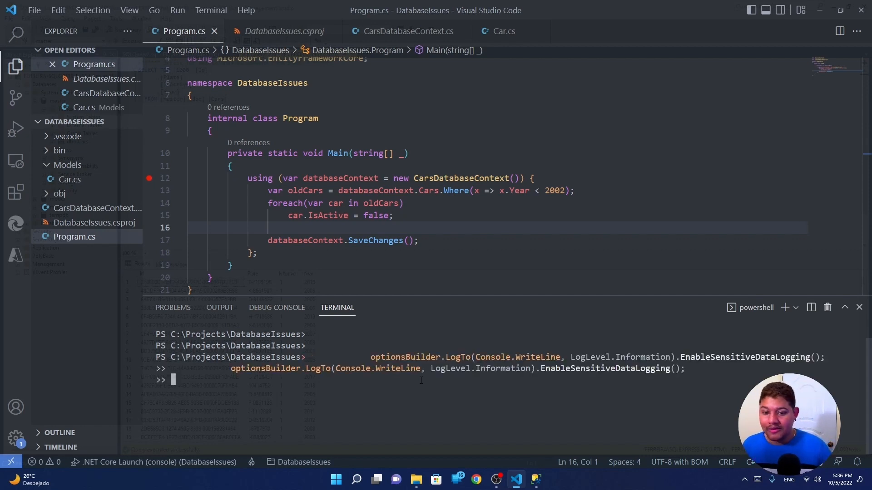
pyautogui.write('dotnet run')
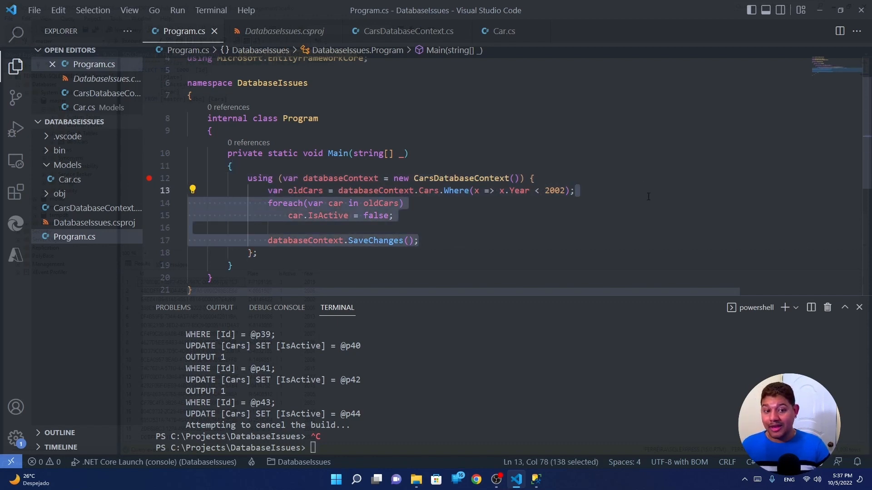
# Remove the loop, save call and oldCars assignment, chaining ExecuteUpdate after the Year < 2002 filter.
pyautogui.press('Delete')
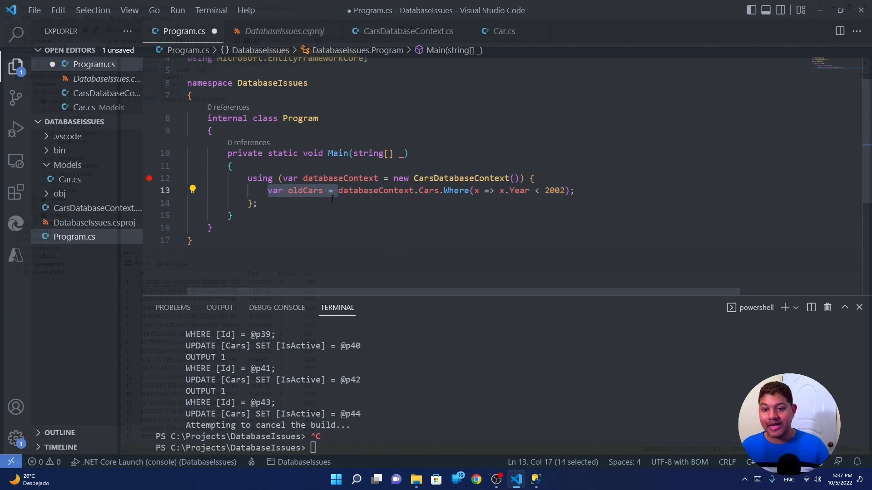
pyautogui.press('Delete')
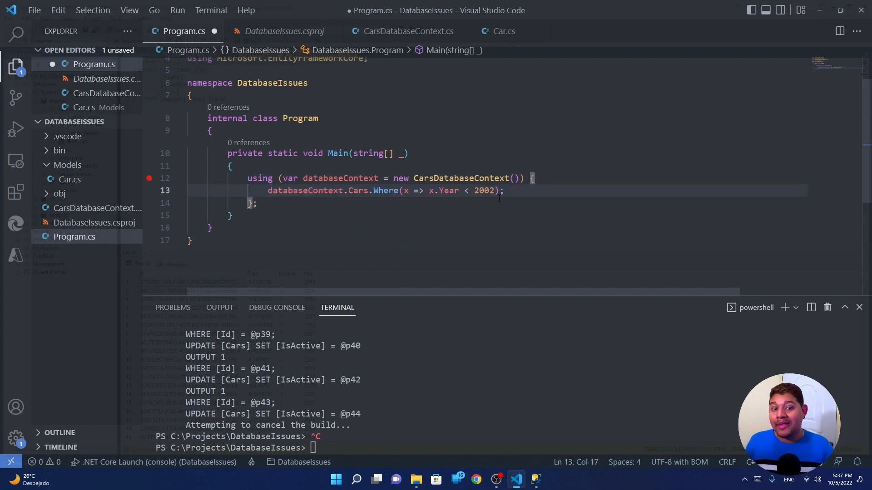
pyautogui.click(498, 190)
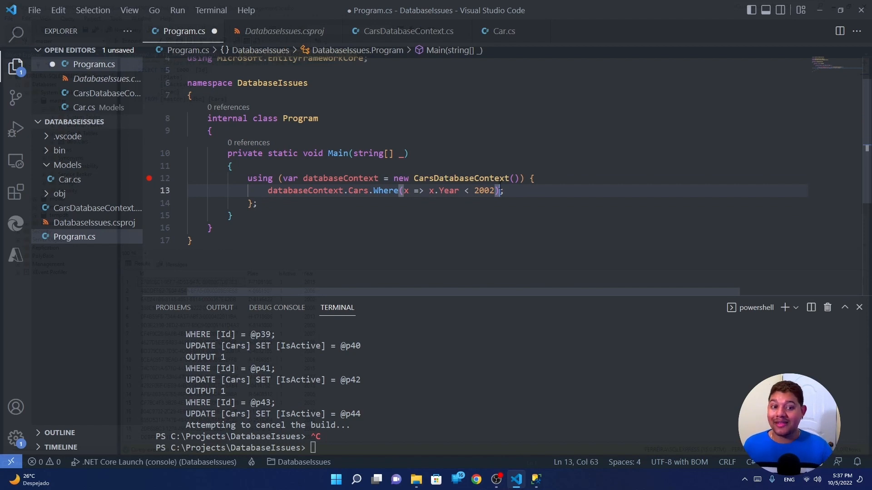
pyautogui.write('.')
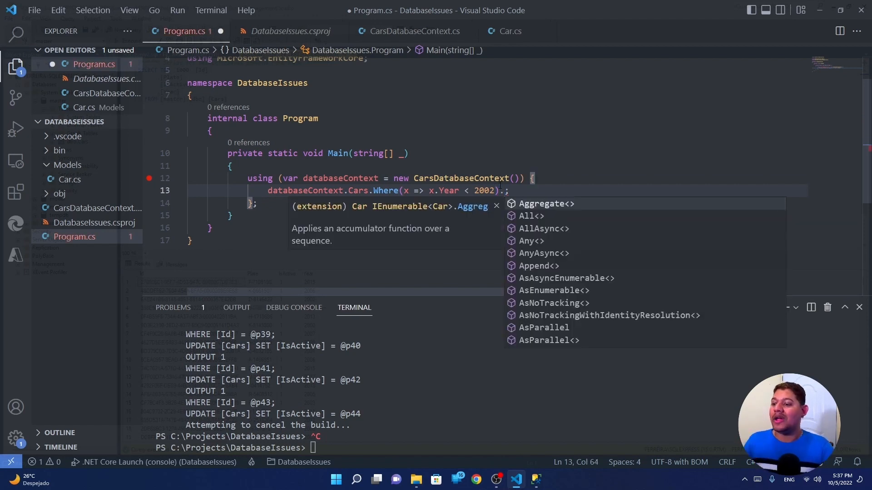
pyautogui.write('.ExecuteUpdate(')
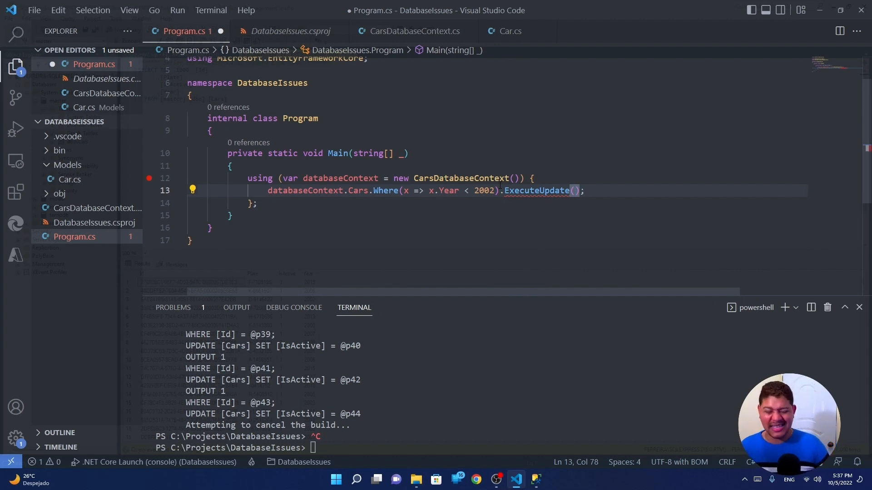
# Fill ExecuteUpdate with SetProperty(p => p.IsActive, _ => false) for the filtered cars.
pyautogui.write('x => x.SetProperty(')
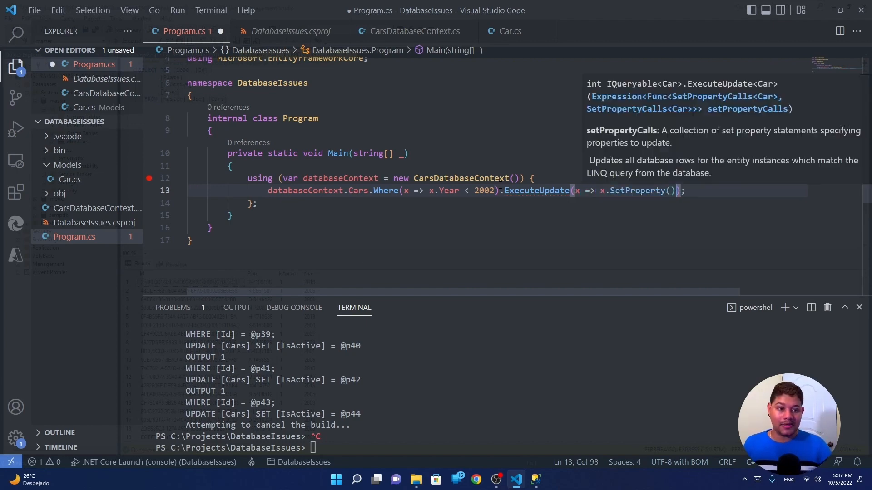
pyautogui.write('p =>')
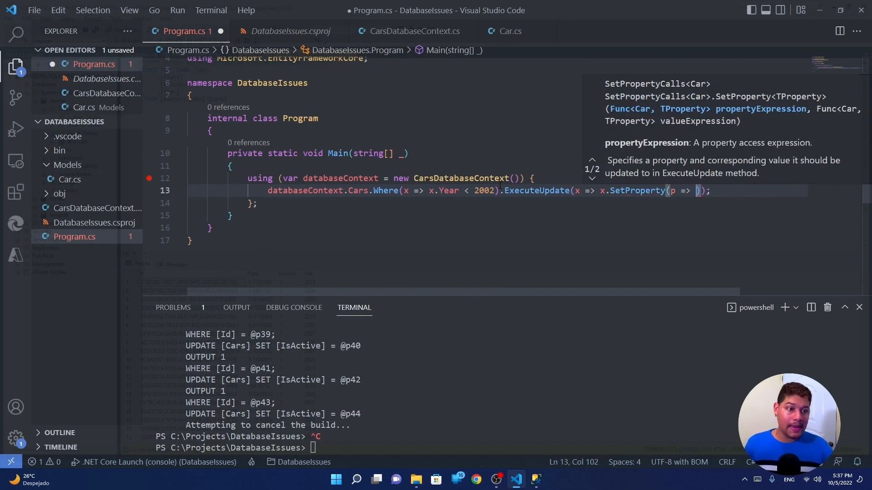
pyautogui.write('p.')
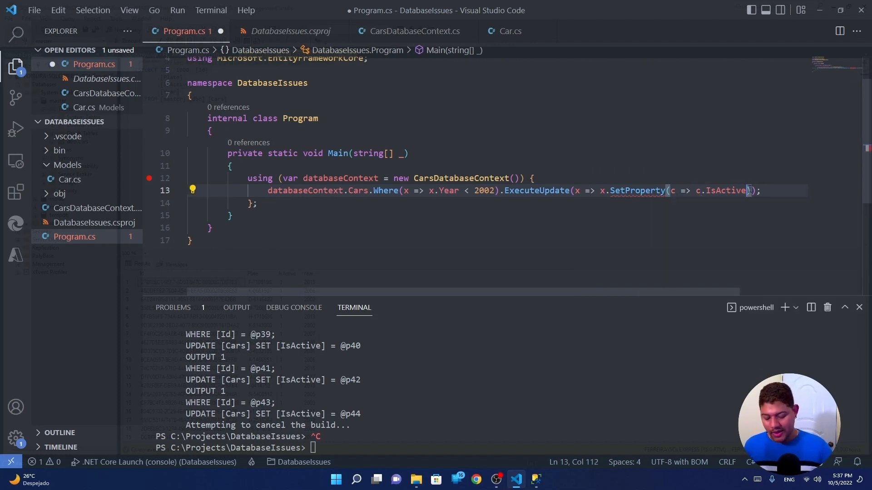
pyautogui.write(', _ =>')
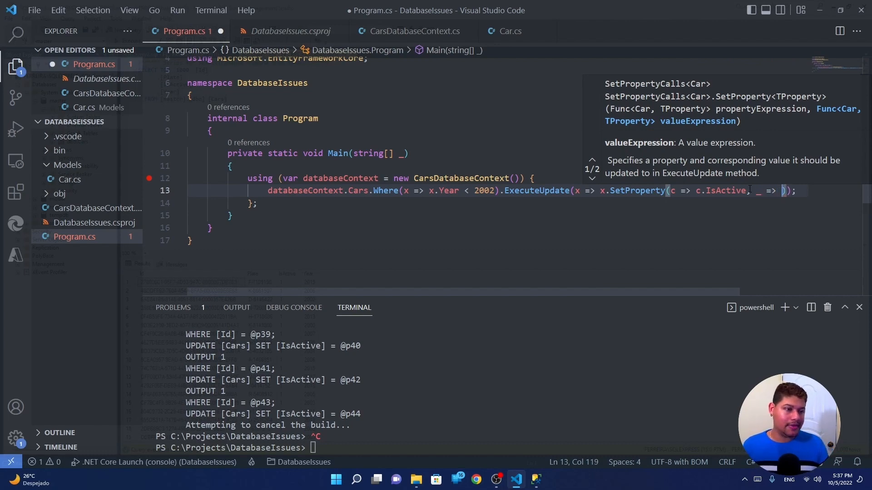
pyautogui.write('fa')
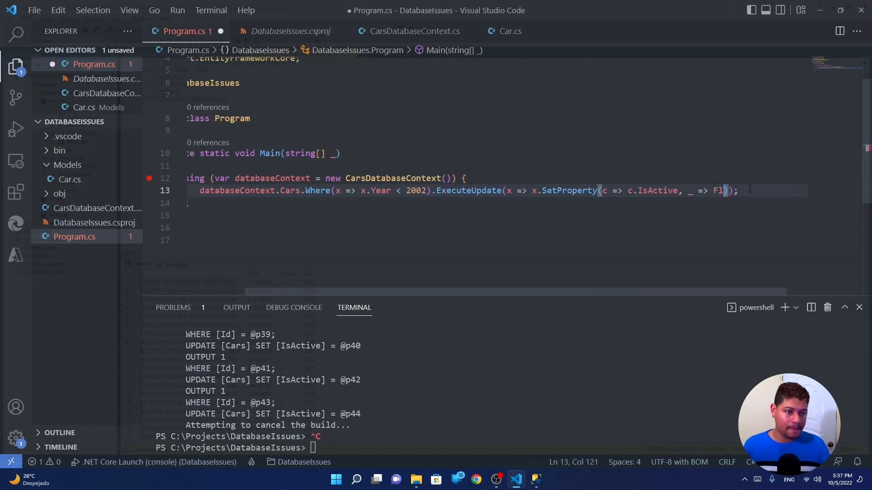
pyautogui.write('alse')
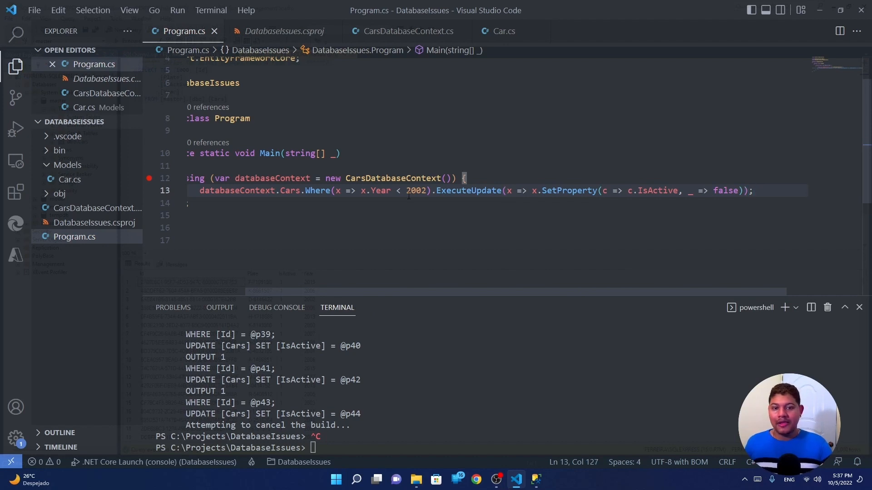
# Break the query chain onto separate lines and run dotnet run, logging one bulk UPDATE for pre-2002 cars.
pyautogui.press('Enter')
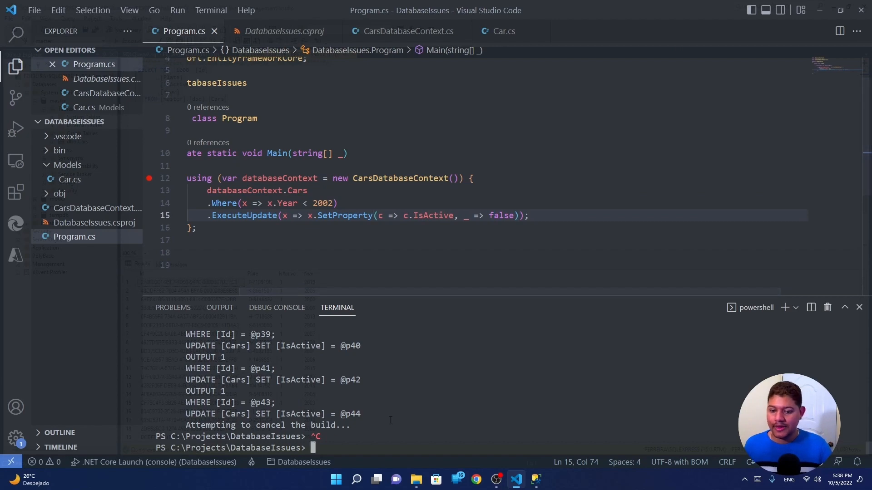
pyautogui.write('dotnet run')
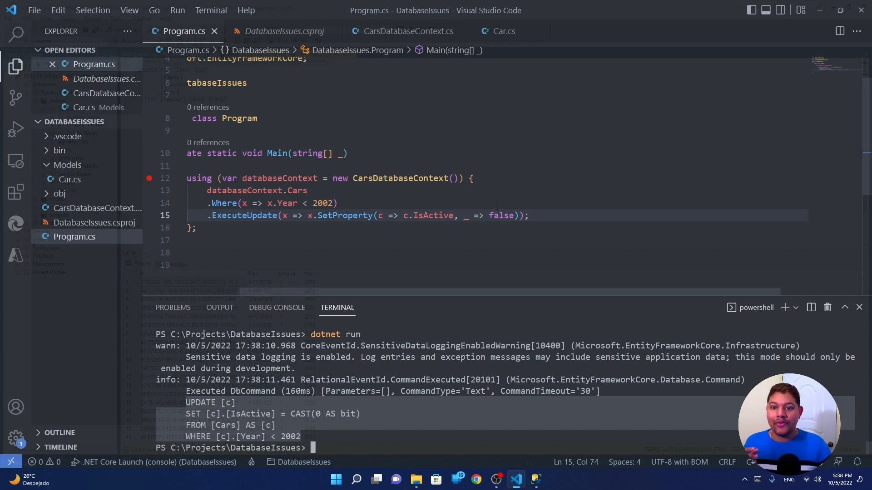
pyautogui.click(338, 203)
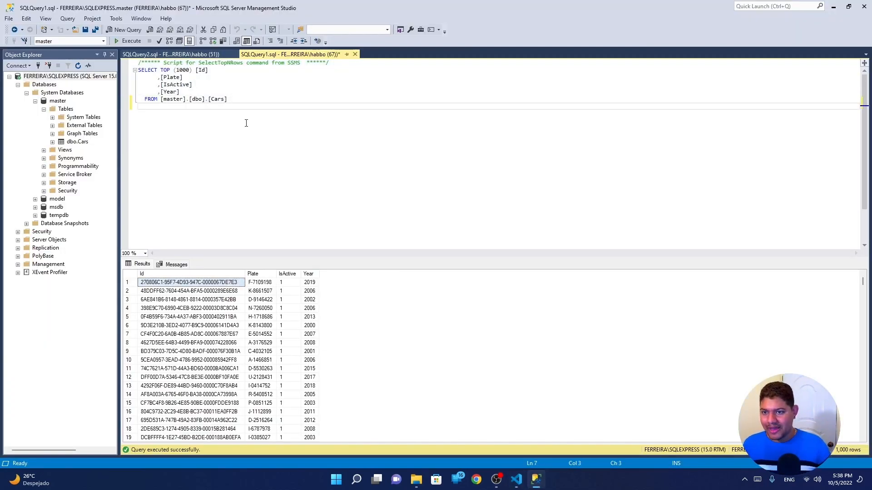
# Filter the Cars SELECT with WHERE Year < 2002, execute it and review the IsActive results, then return to the editor.
pyautogui.write('WHERE')
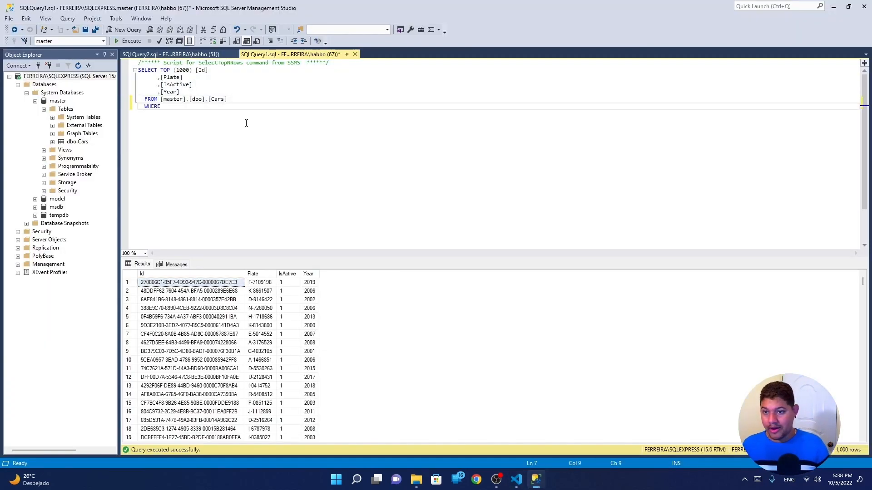
pyautogui.write('Year < 200')
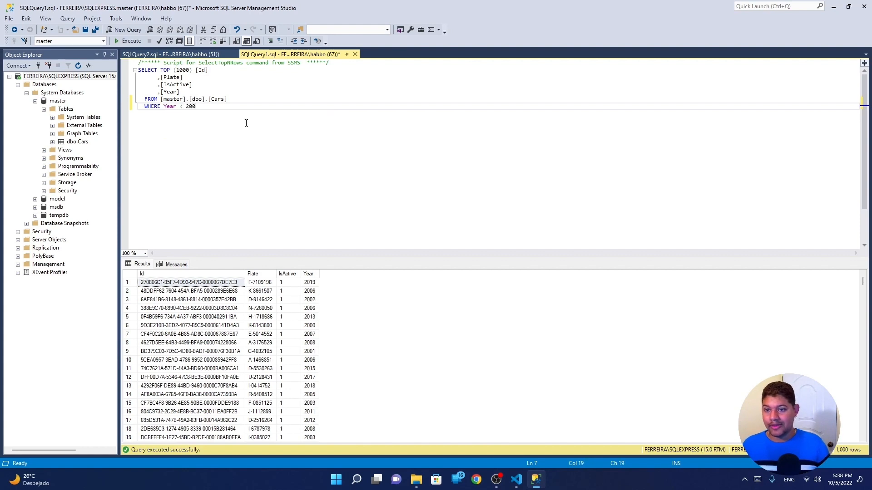
pyautogui.write('02')
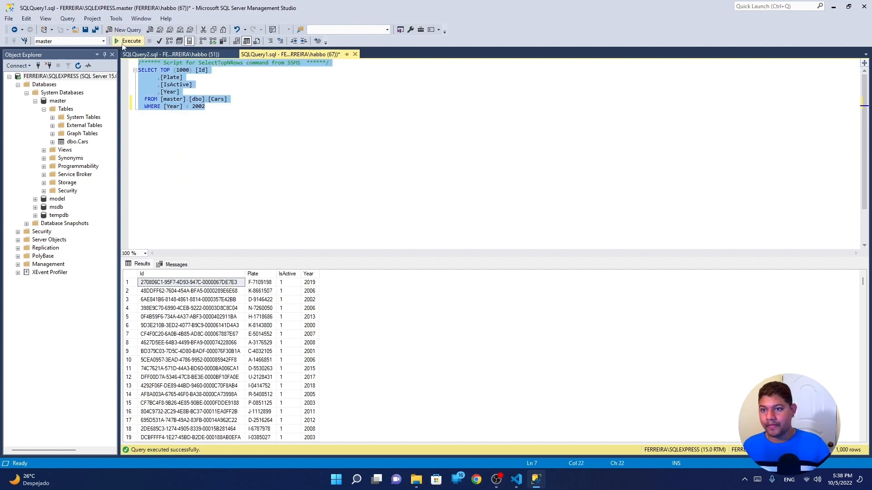
pyautogui.click(128, 41)
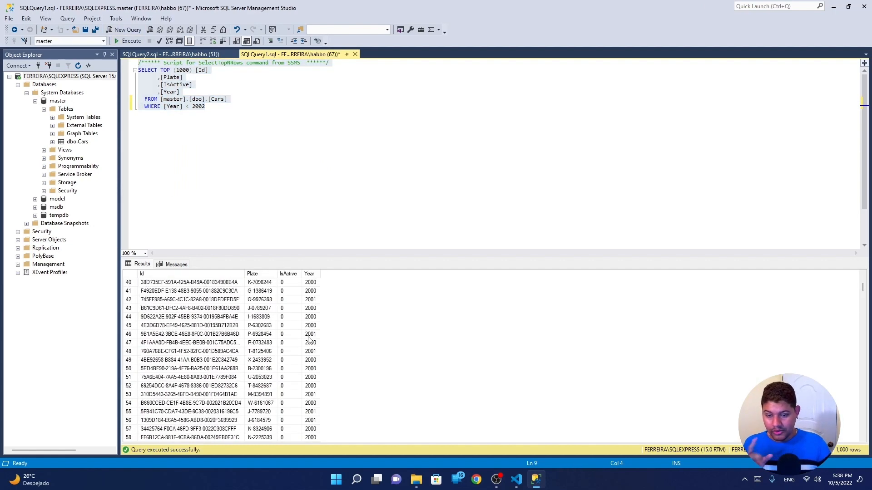
pyautogui.scroll(-3)
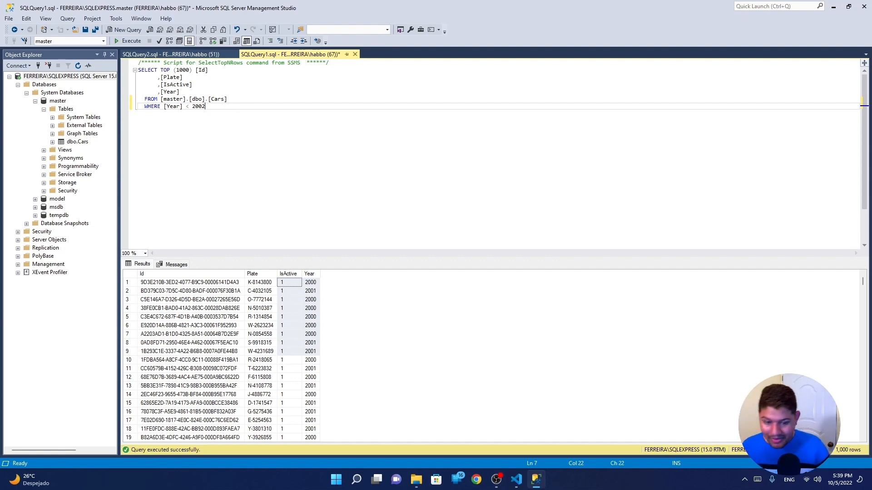
pyautogui.click(516, 479)
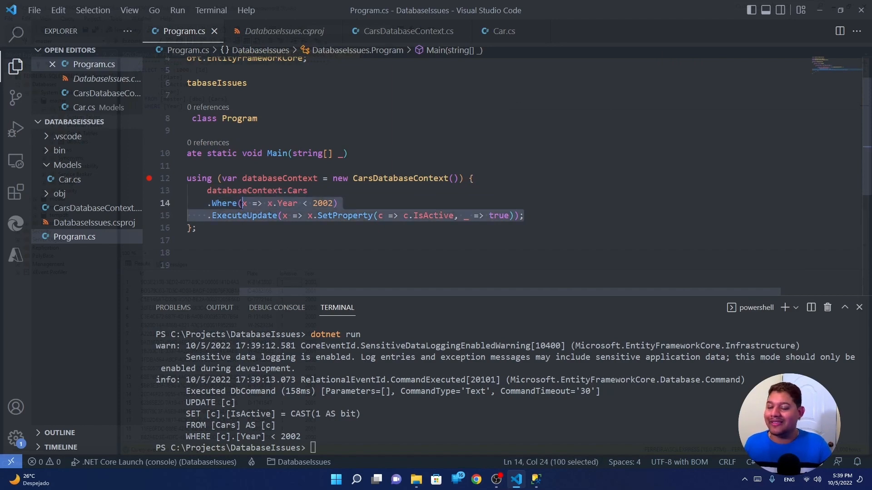
# Swap the update for ExecuteDelete() on pre-2002 cars and rerun, logging a single DELETE FROM Cars.
pyautogui.write('.ExecuteDelete();')
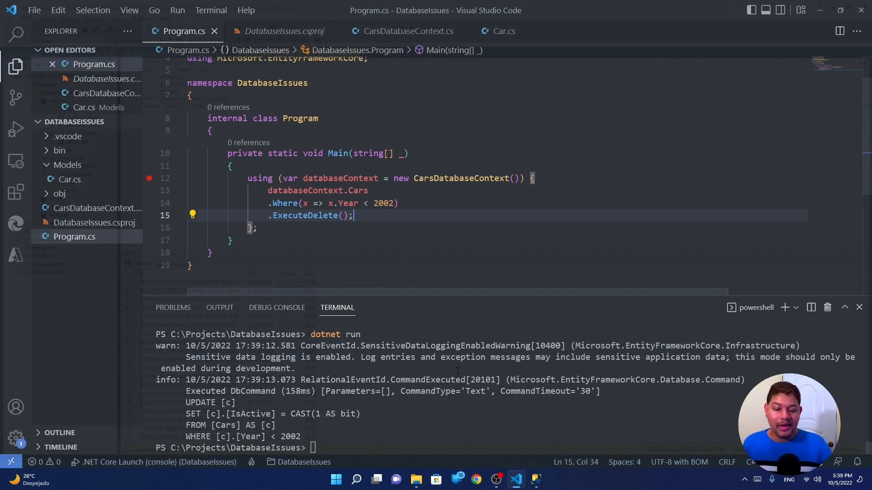
pyautogui.write('cls')
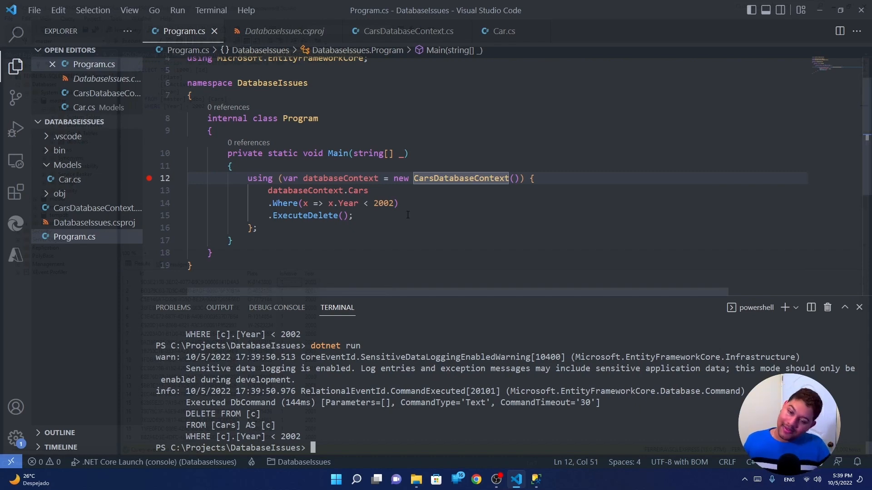
# Replace ExecuteDelete with databaseContext.RemoveRange(databaseContext.Cars.Where(x => x.Year < 2002)).
pyautogui.doubleClick(305, 216)
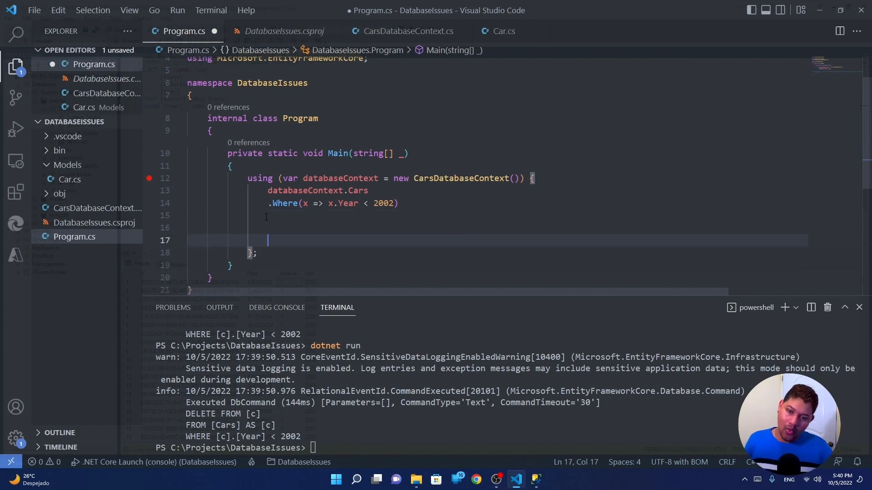
pyautogui.write('databaseContext.')
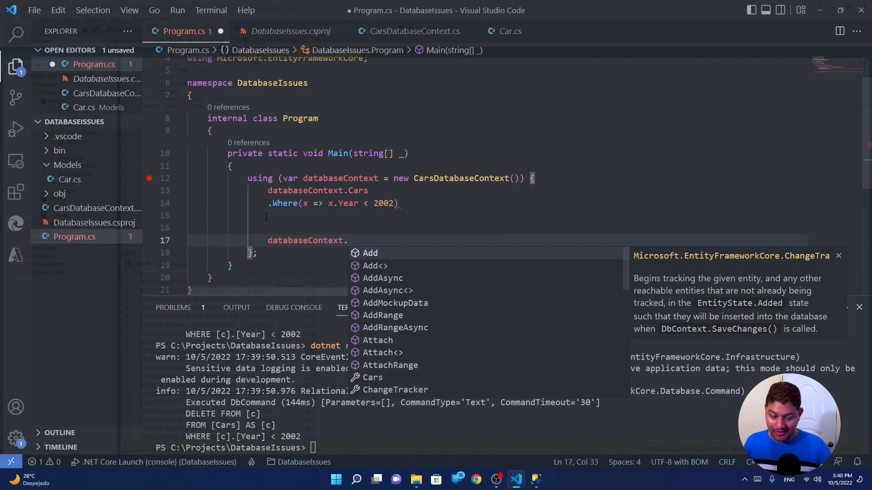
pyautogui.write('remo')
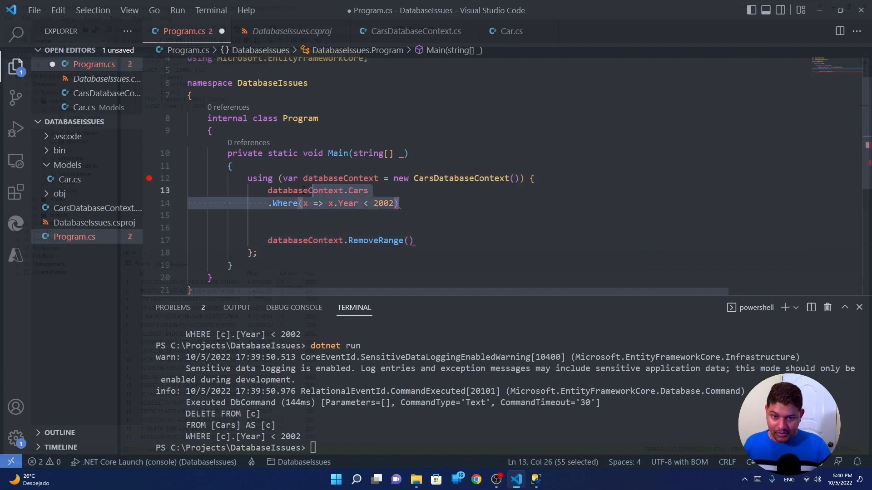
pyautogui.press('Delete')
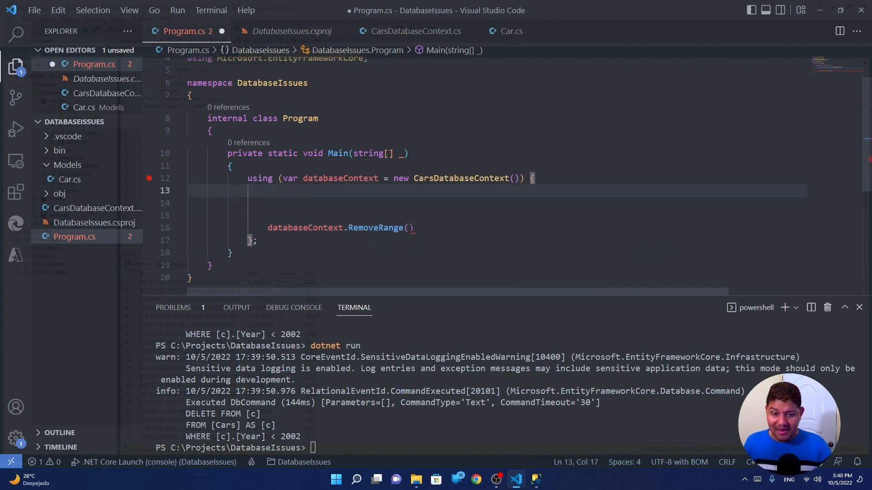
pyautogui.write('databaseContext.Cars.Where(x => x.Year < 2002)')
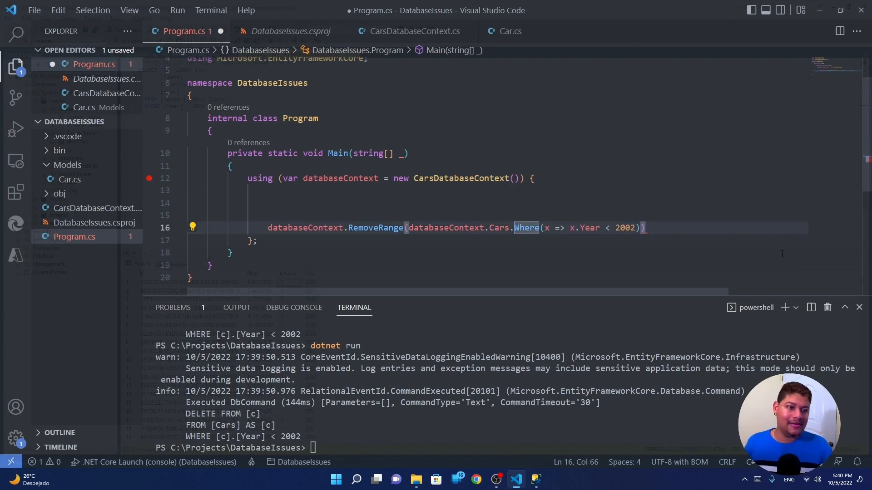
pyautogui.write(';')
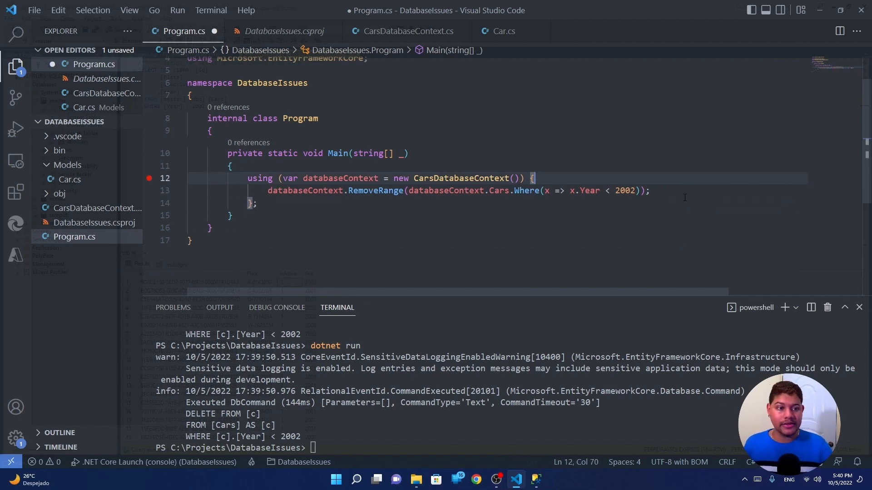
# Follow the RemoveRange with databaseContext.SaveChanges().
pyautogui.write('d')
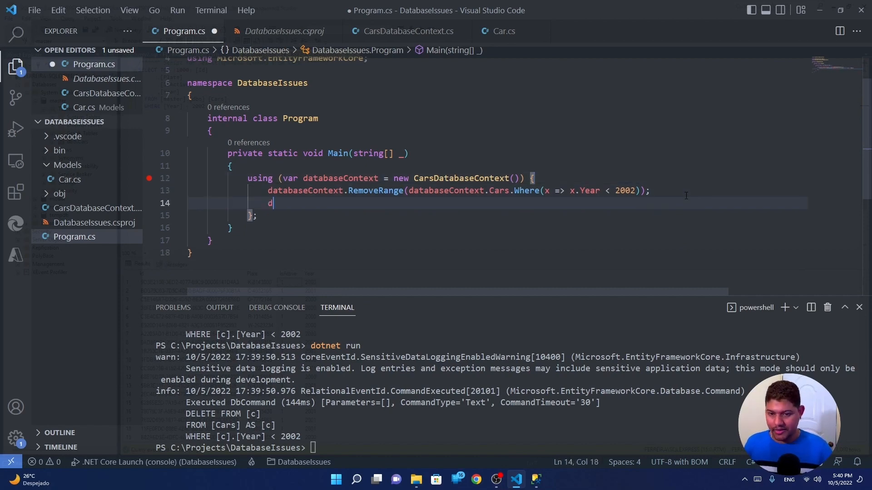
pyautogui.write('atabaseContext.SaveChanges')
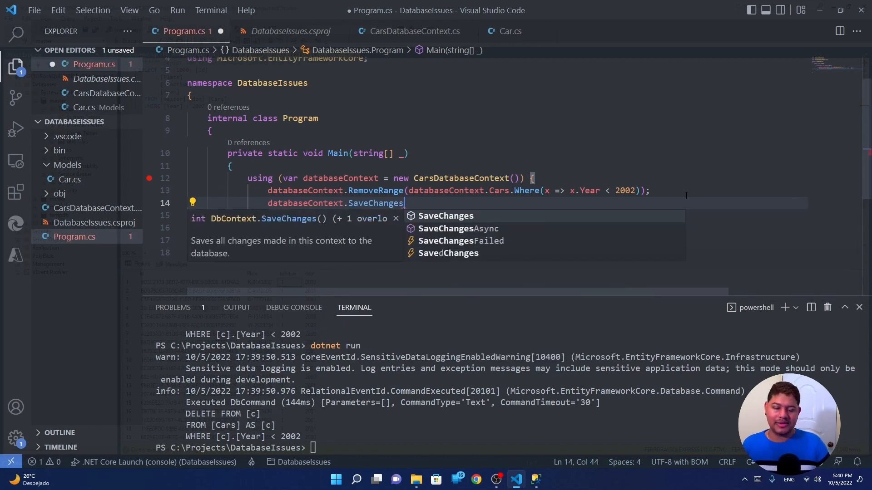
pyautogui.write('();')
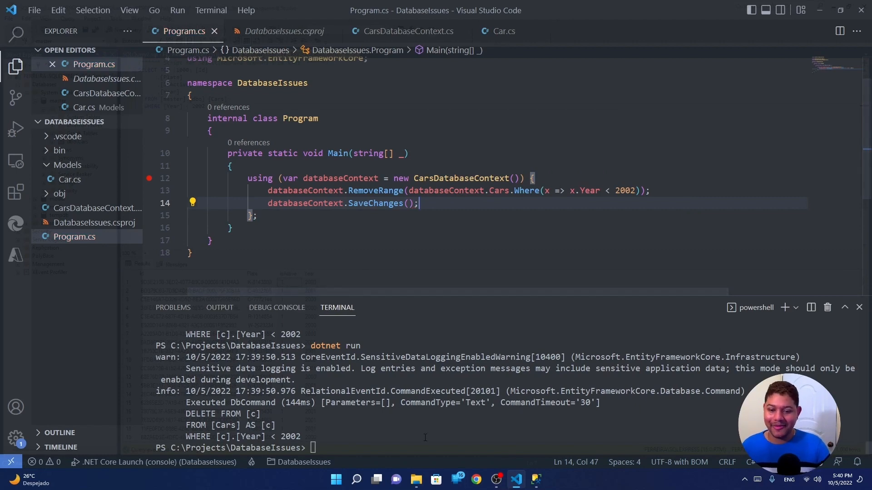
# Run the app, raise the RemoveRange cutoff to Year < 2005, and rerun to log a DELETE per car Id.
pyautogui.write('dotnet run')
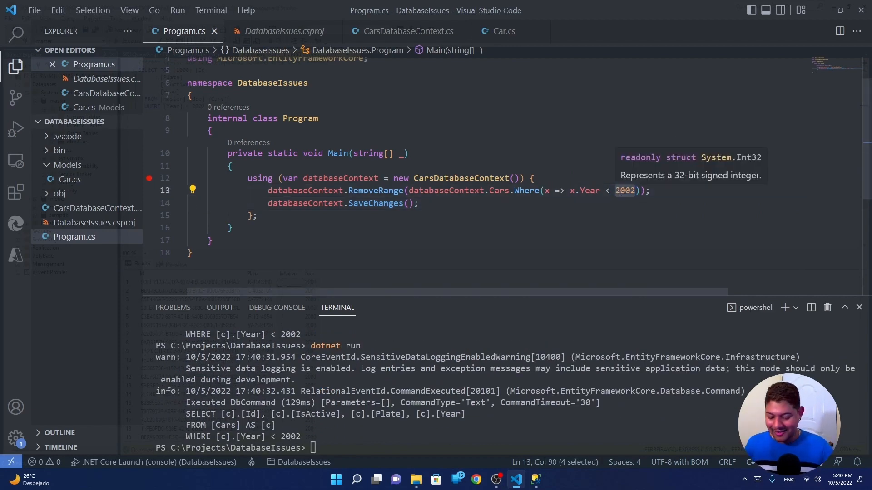
pyautogui.write('2005')
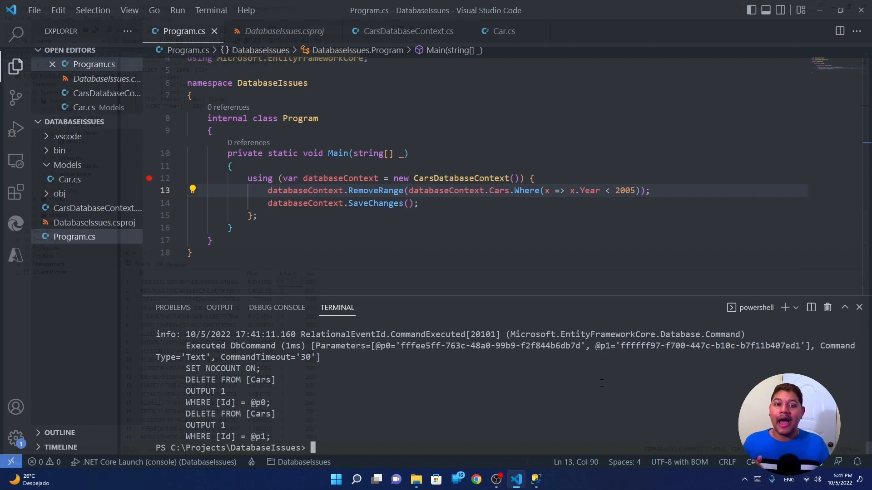
pyautogui.click(418, 203)
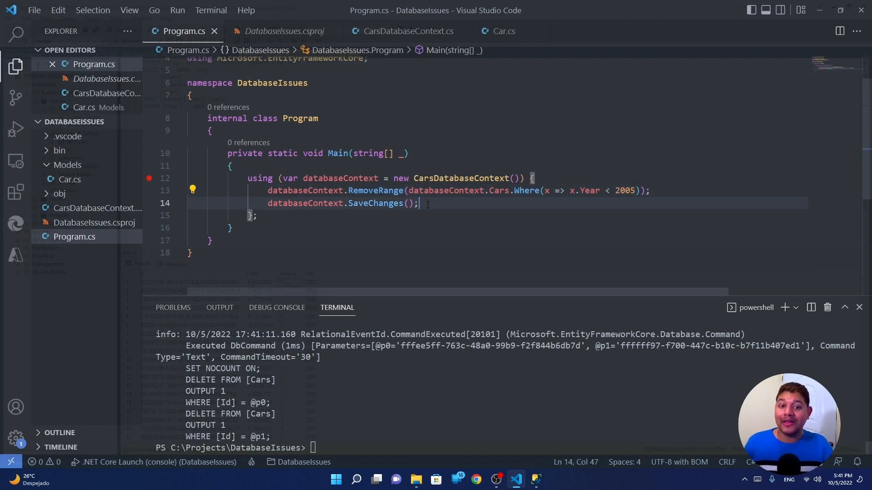